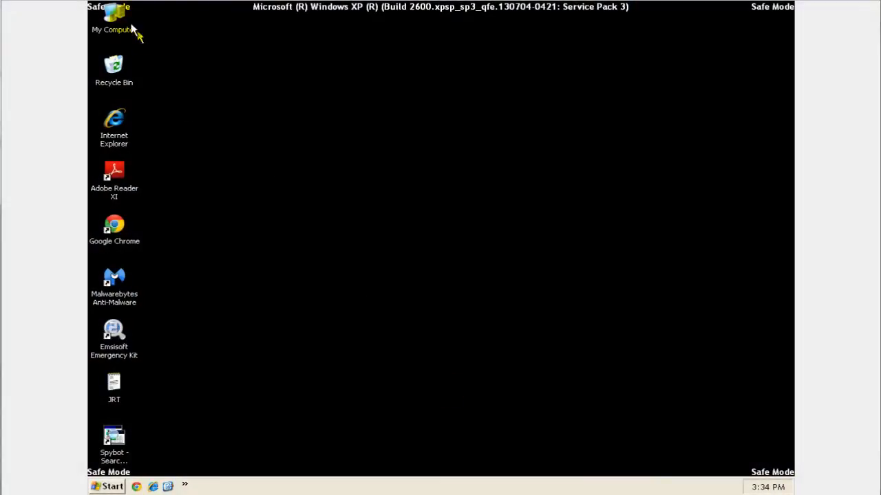
# - Browse the computer's drives to the ComboFix file on Local Disk (C:), then close the folder
pyautogui.doubleClick(114, 17)
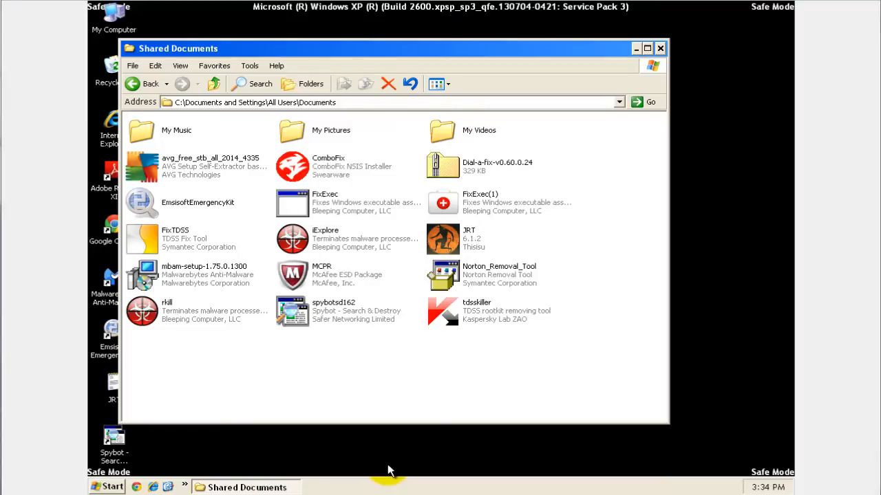
pyautogui.moveTo(344, 382)
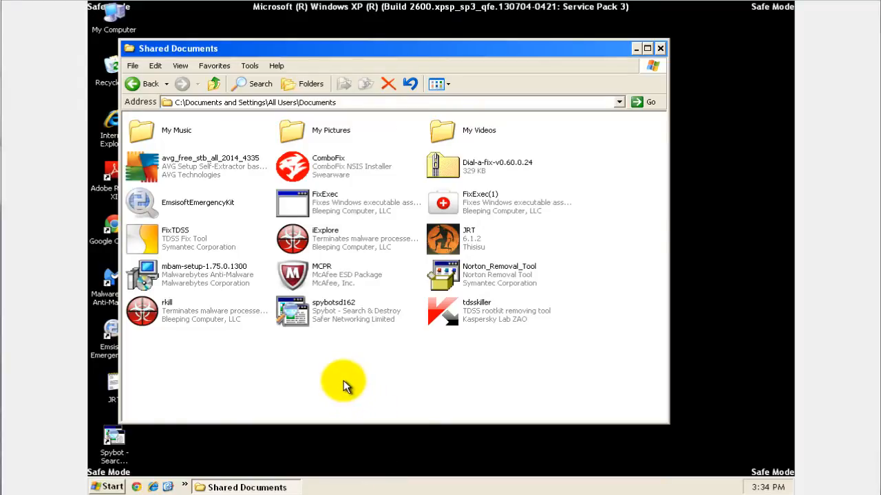
pyautogui.moveTo(293, 166)
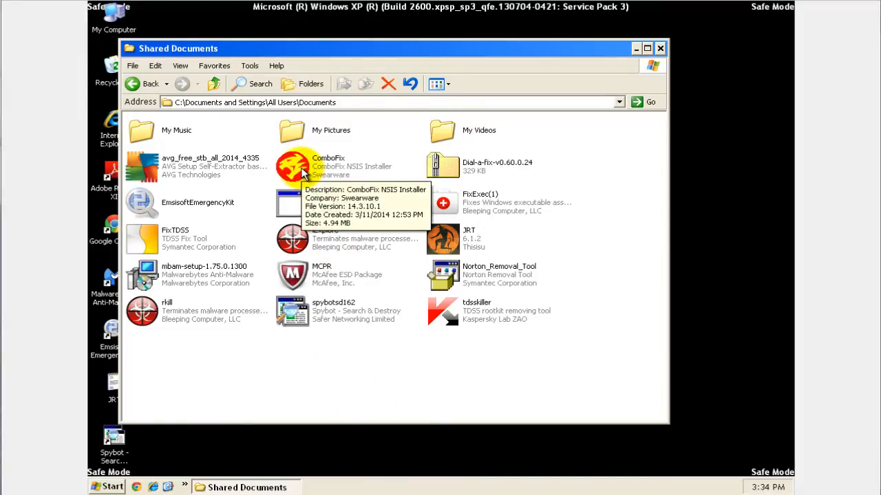
pyautogui.rightClick(292, 167)
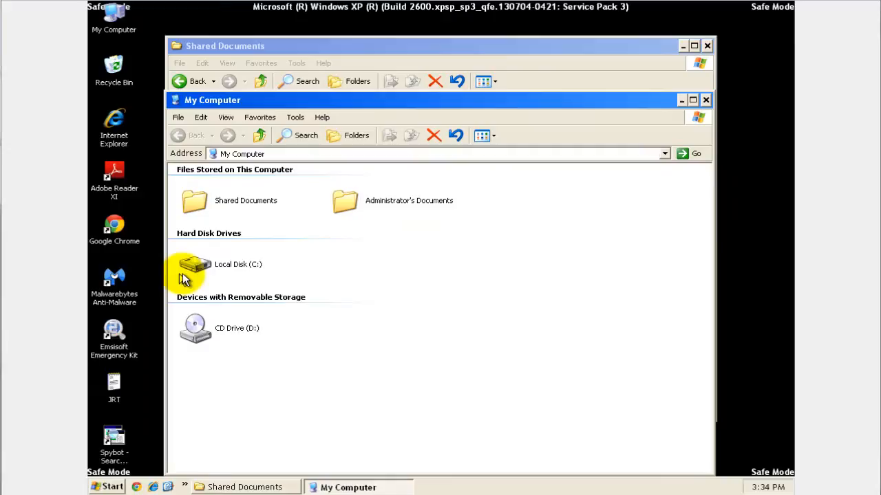
pyautogui.doubleClick(195, 264)
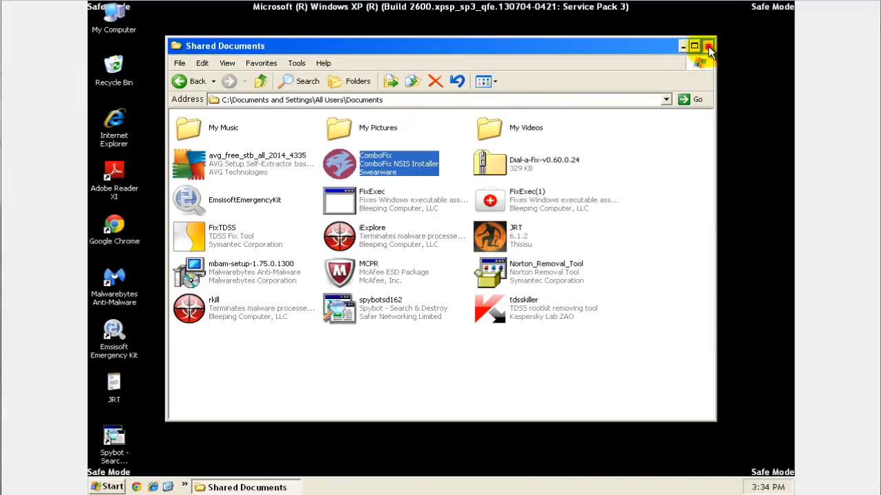
pyautogui.click(708, 46)
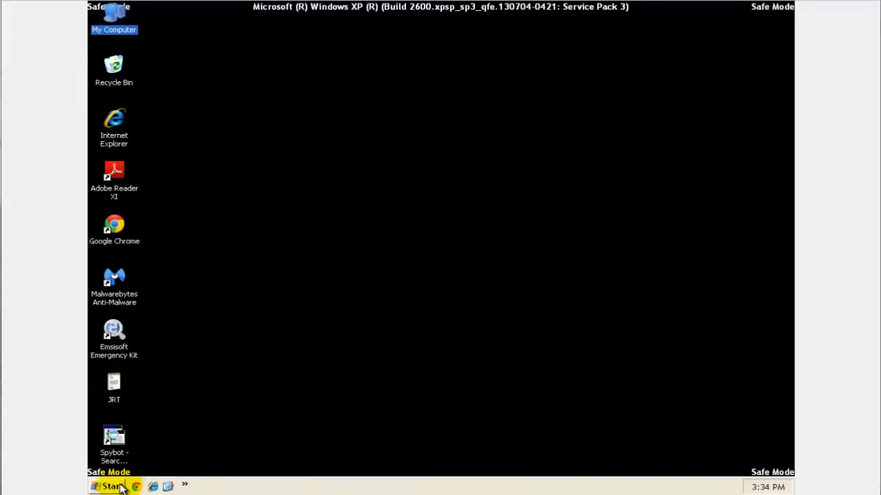
# - Restart Windows and choose Safe Mode with Command Prompt from the boot menu
pyautogui.click(108, 488)
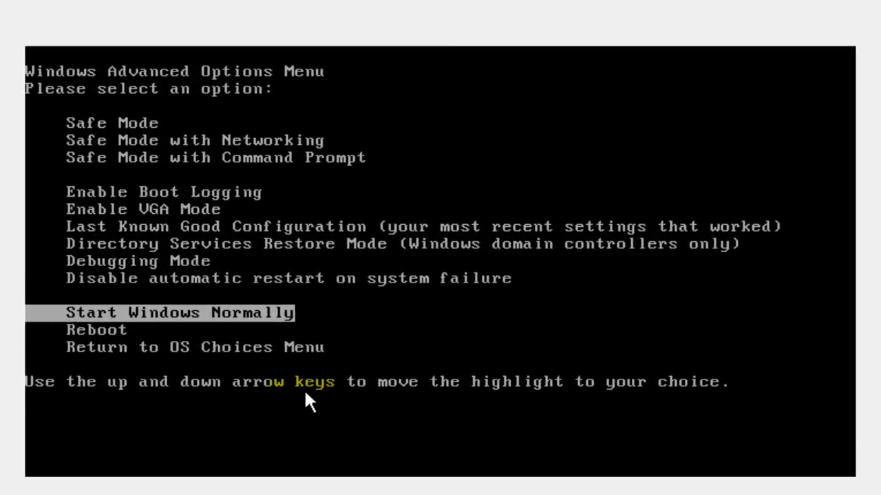
pyautogui.press('up')
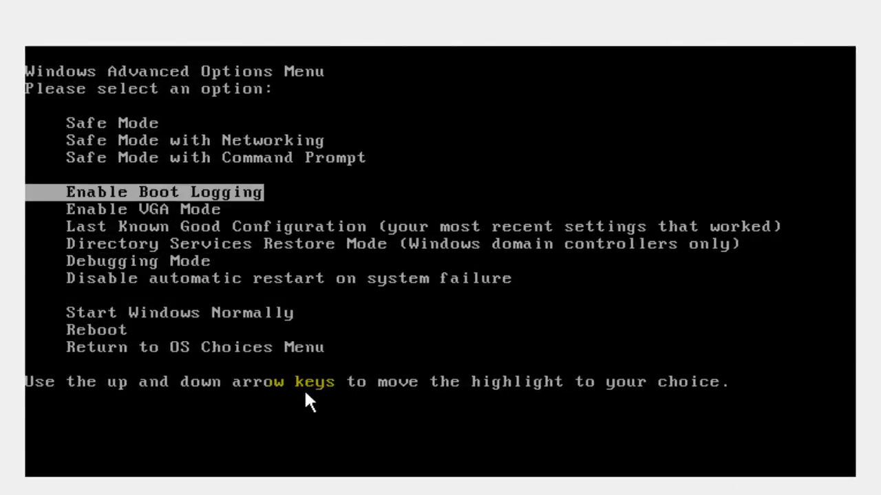
pyautogui.press('Up')
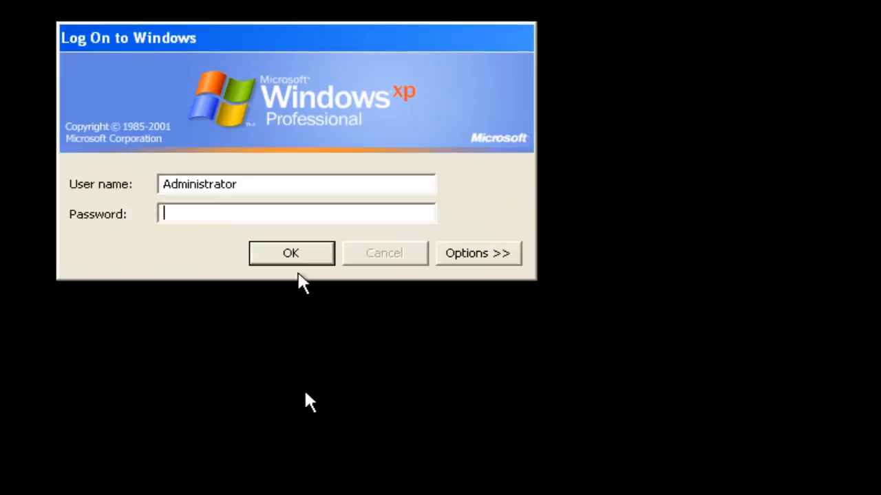
# - Log on as Administrator, go up to C:\ with 'cd ..' and run combofix
pyautogui.click(291, 253)
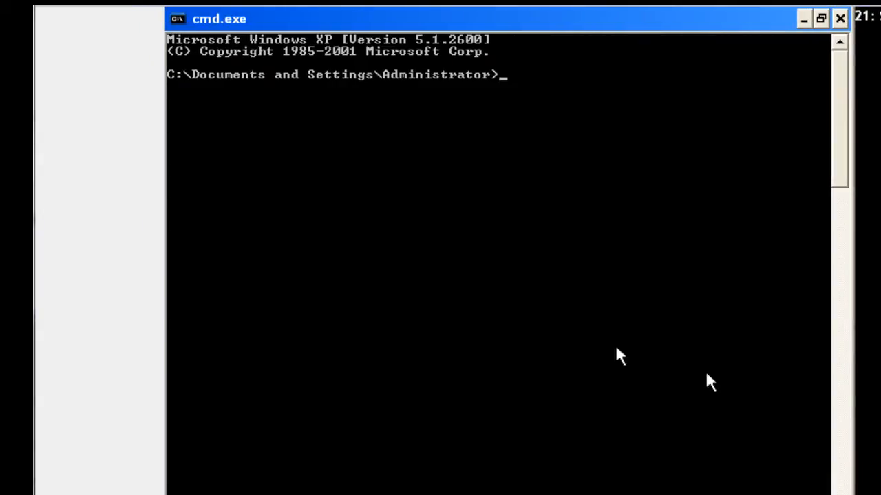
pyautogui.moveTo(461, 203)
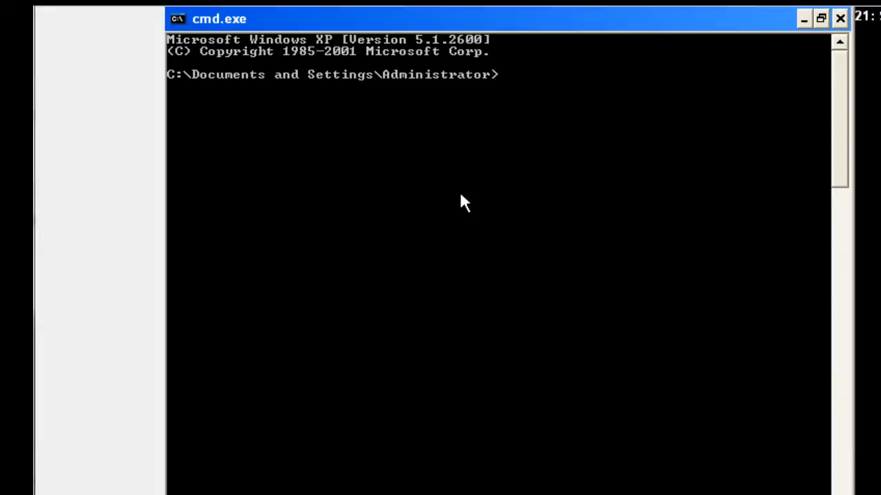
pyautogui.moveTo(285, 78)
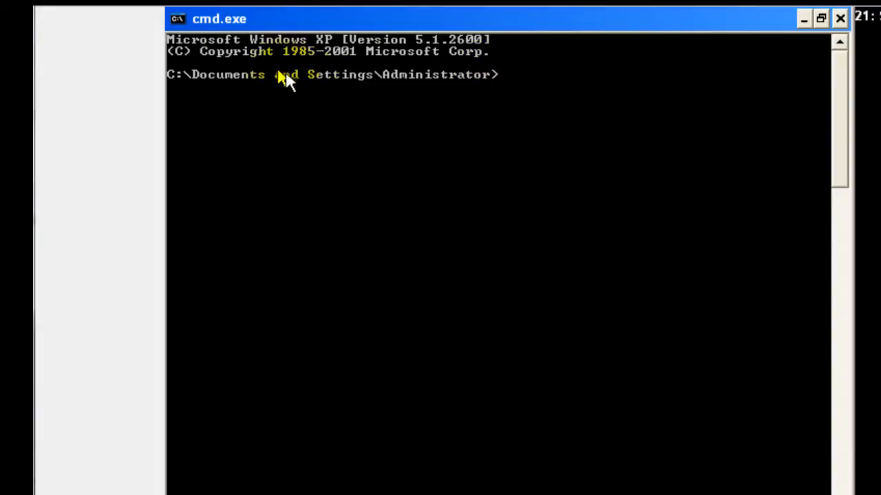
pyautogui.moveTo(496, 108)
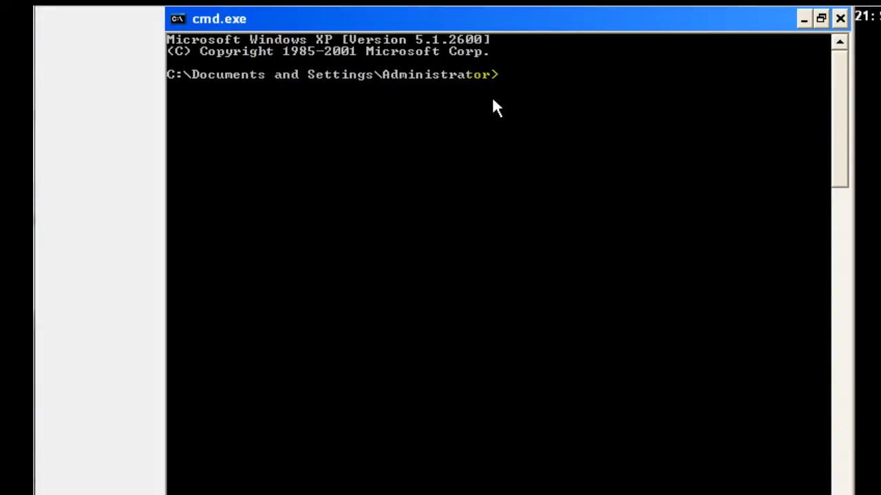
pyautogui.press('Return')
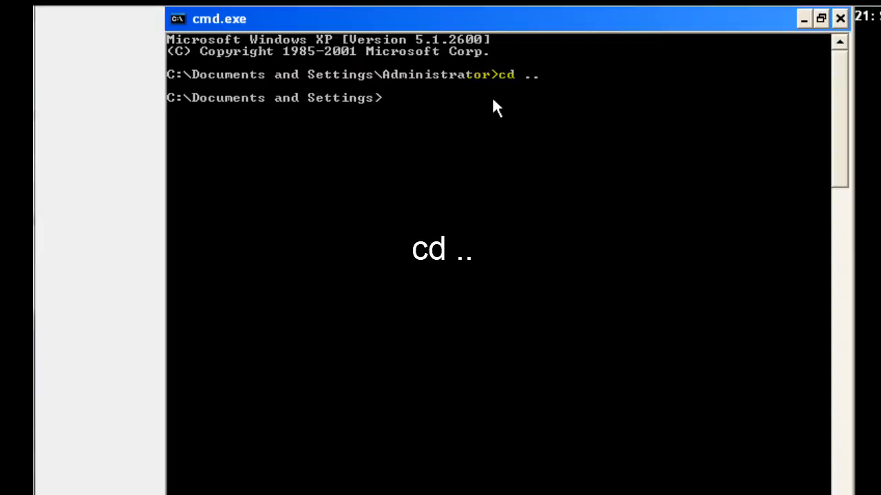
pyautogui.write('cd')
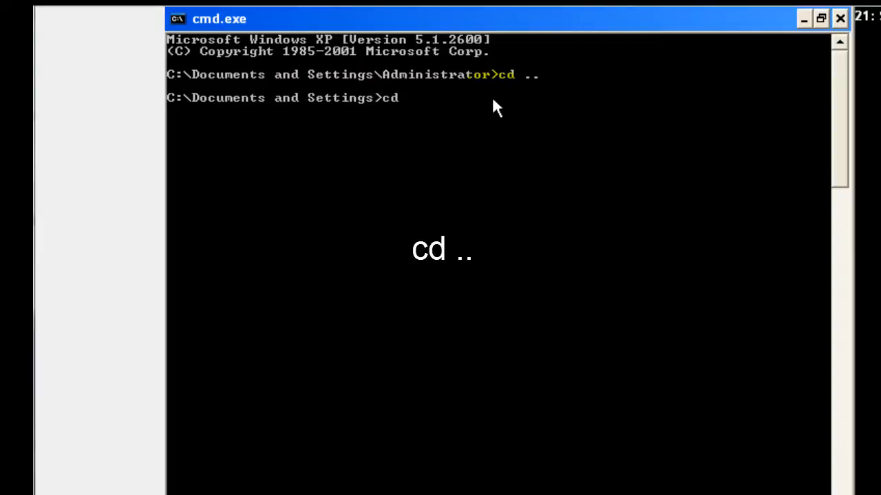
pyautogui.press('Return')
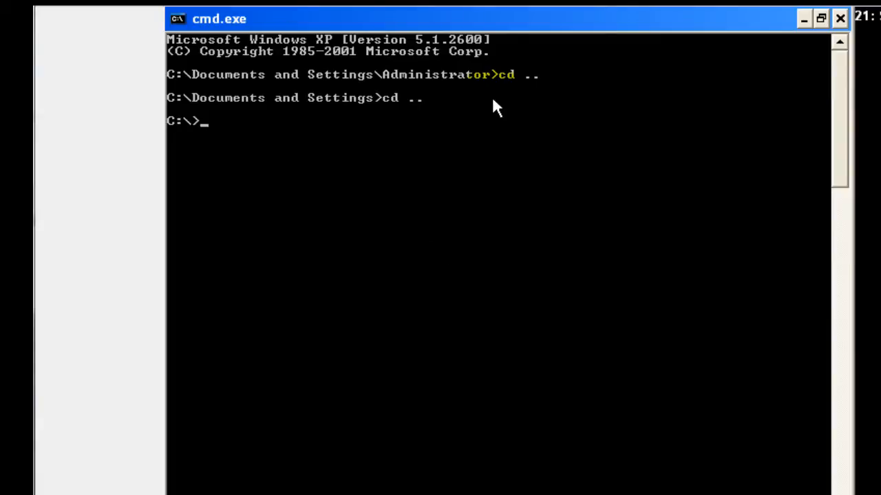
pyautogui.write('combofi')
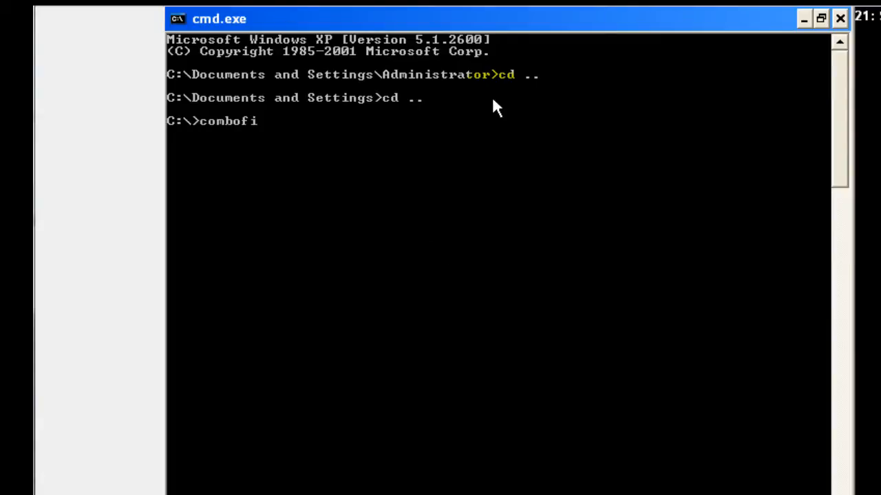
pyautogui.press('Return')
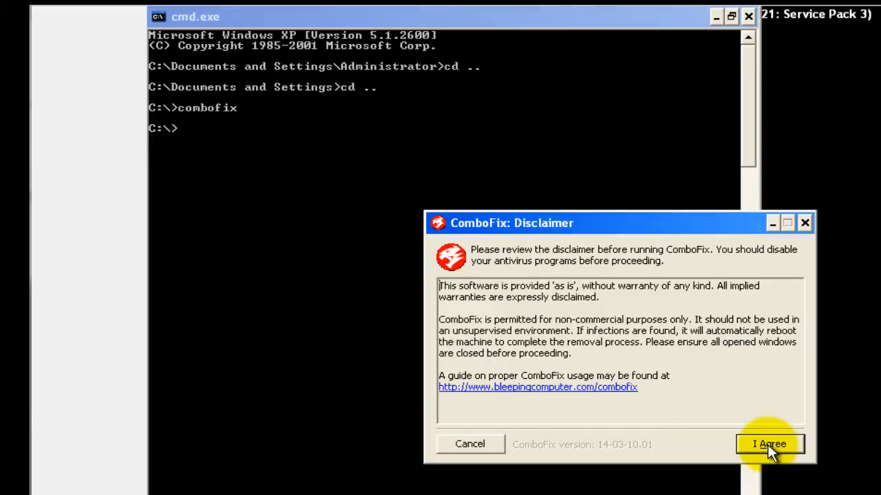
# - Agree to the ComboFix disclaimer and dismiss the active antivirus scanner warning
pyautogui.click(769, 444)
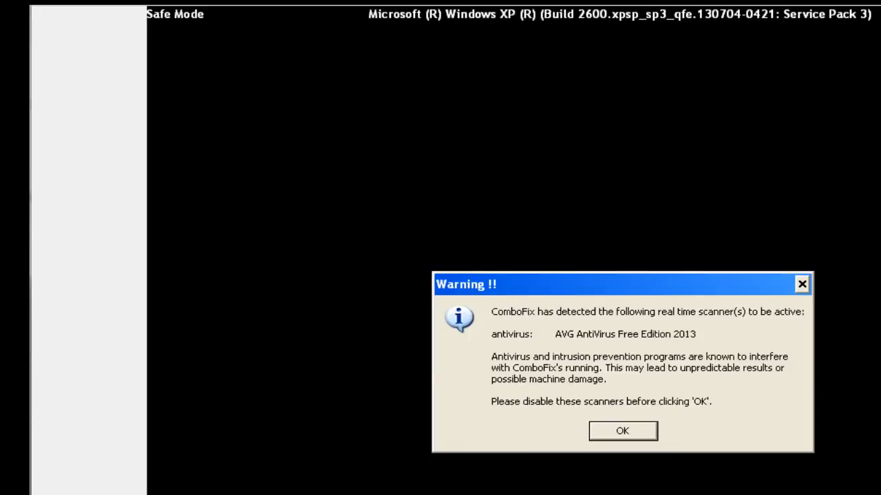
pyautogui.click(622, 430)
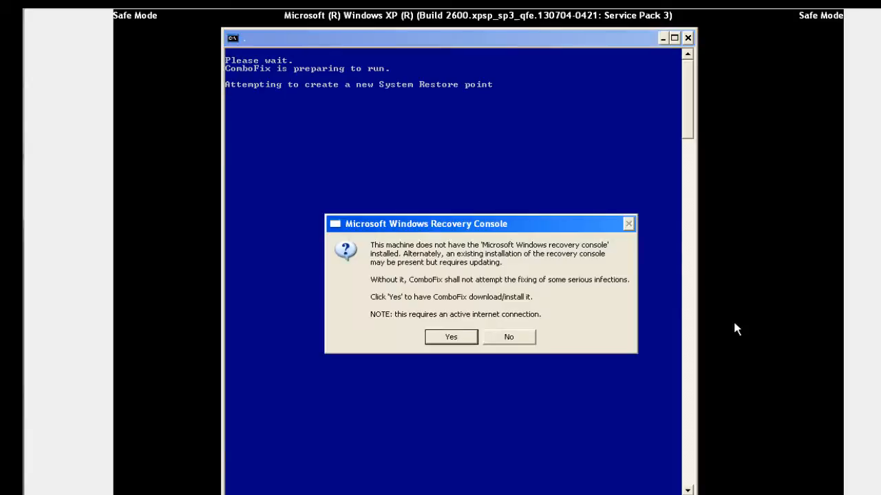
pyautogui.moveTo(509, 337)
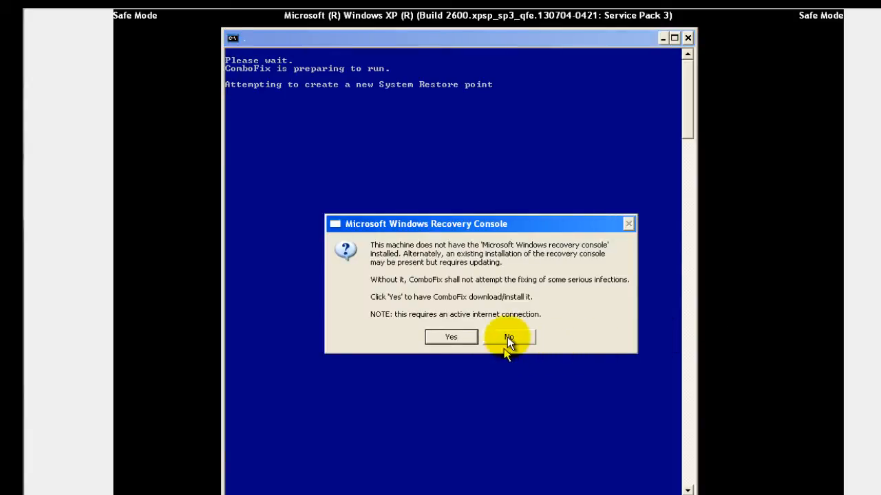
pyautogui.moveTo(420, 263)
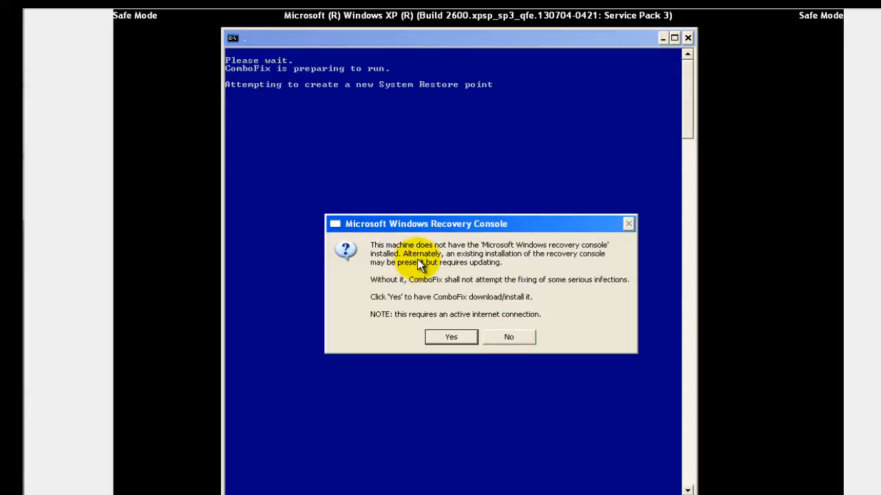
pyautogui.moveTo(616, 322)
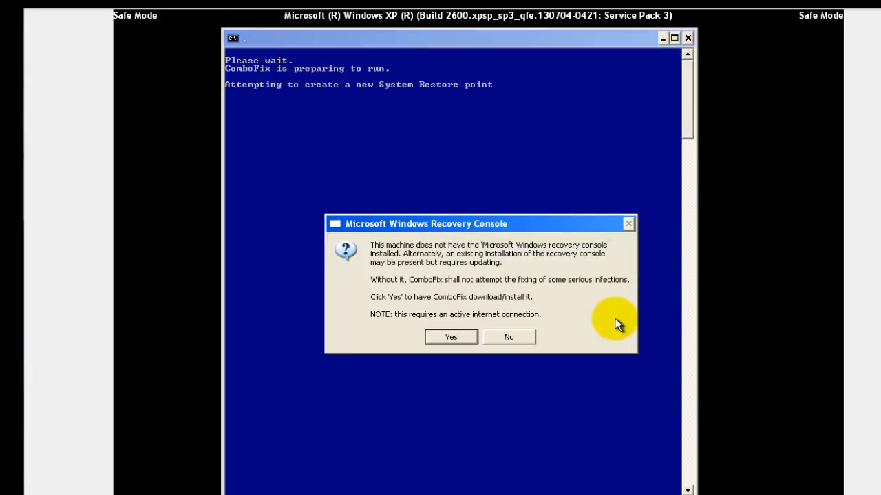
# - Decline the Recovery Console download and acknowledge the intensive disk search notice
pyautogui.click(508, 336)
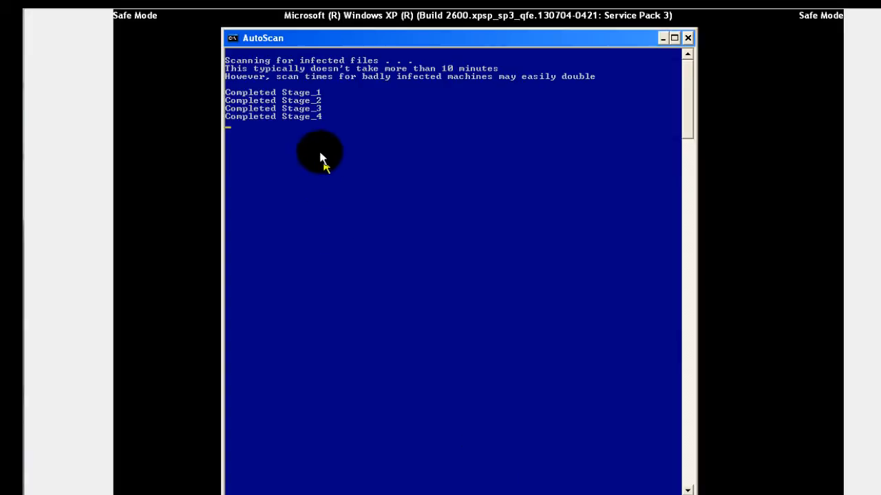
pyautogui.moveTo(330, 127)
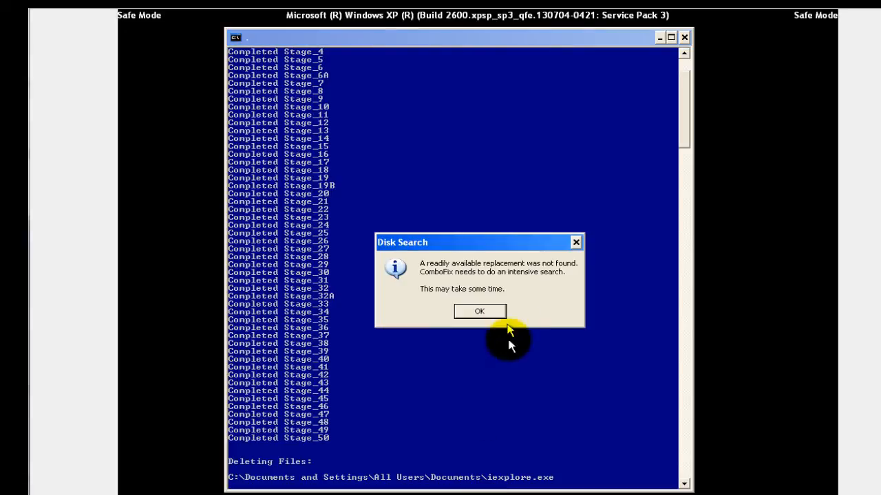
pyautogui.click(479, 311)
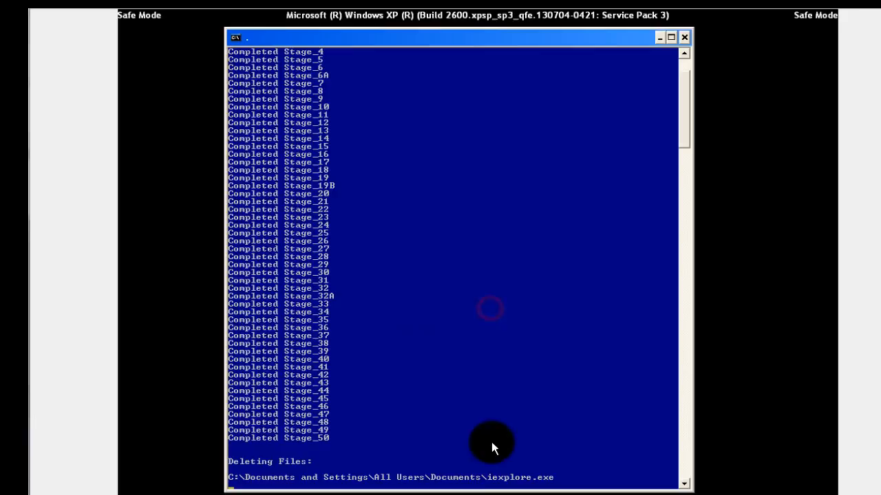
pyautogui.moveTo(492, 488)
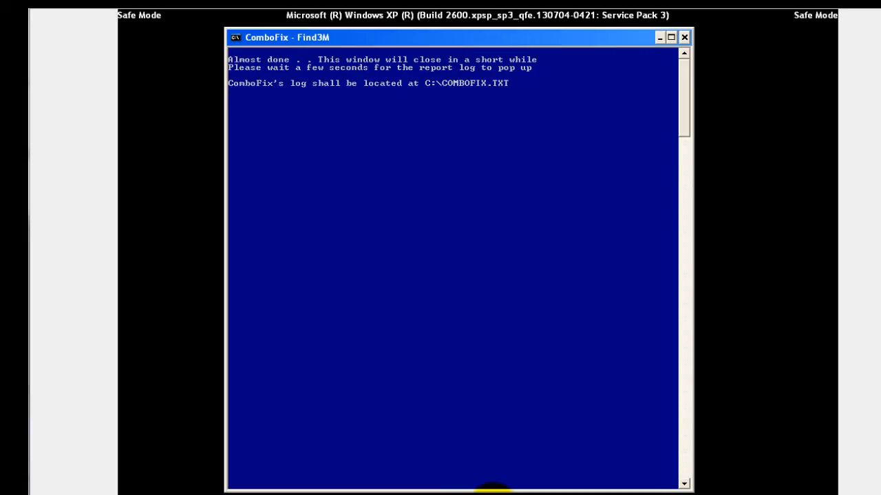
pyautogui.moveTo(468, 191)
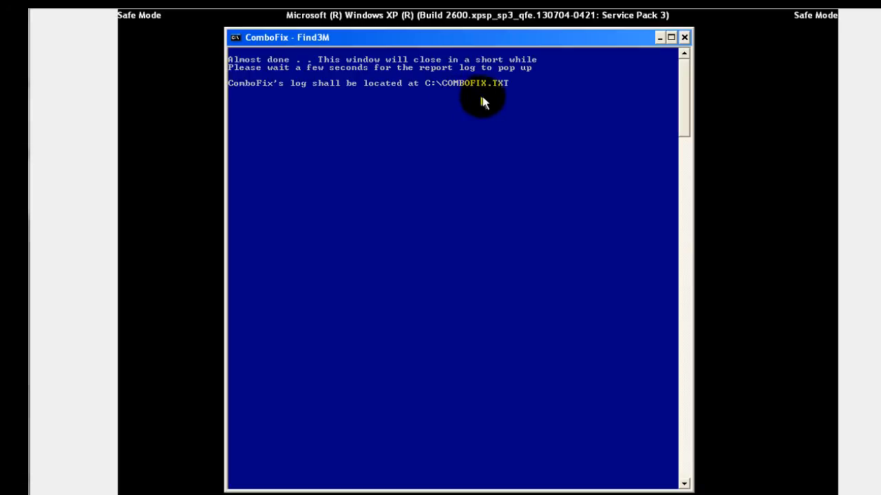
pyautogui.moveTo(509, 378)
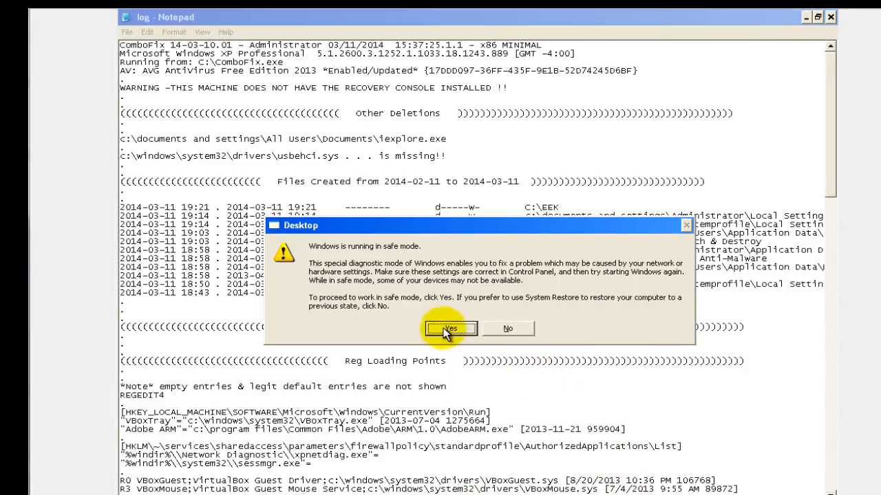
# - Stay in safe mode, scroll through the ComboFix log, and close Notepad
pyautogui.click(450, 328)
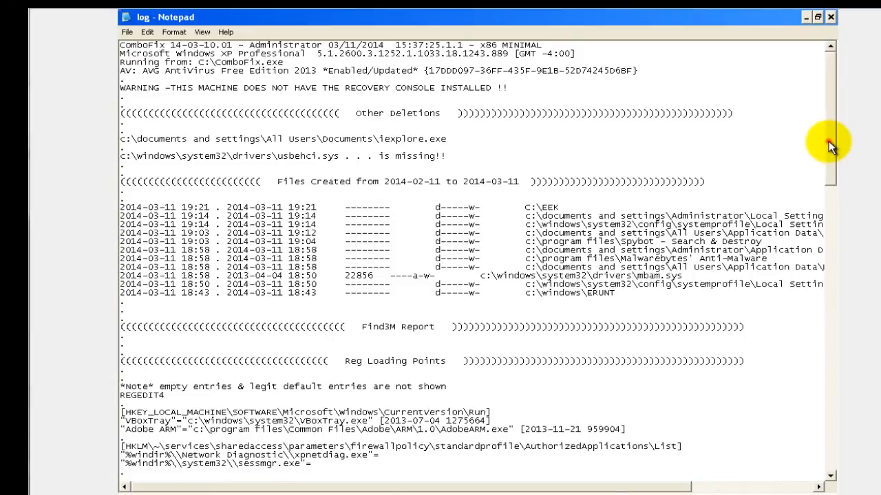
pyautogui.scroll(-3)
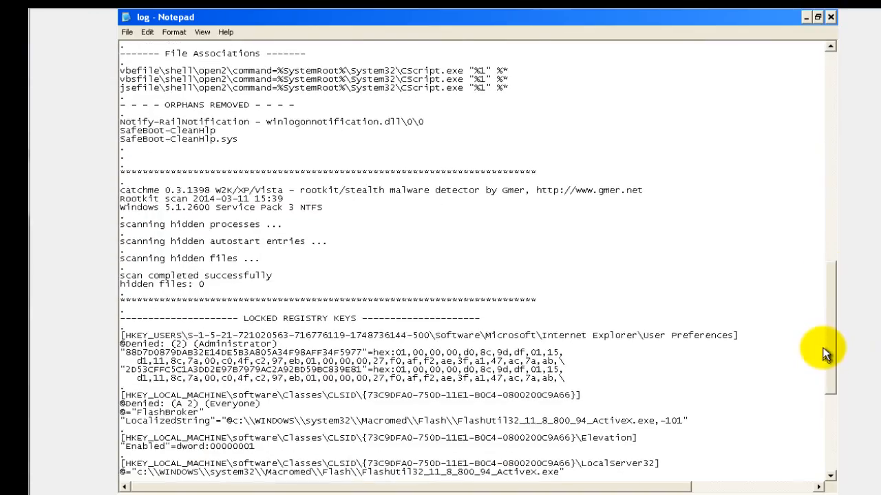
pyautogui.scroll(3)
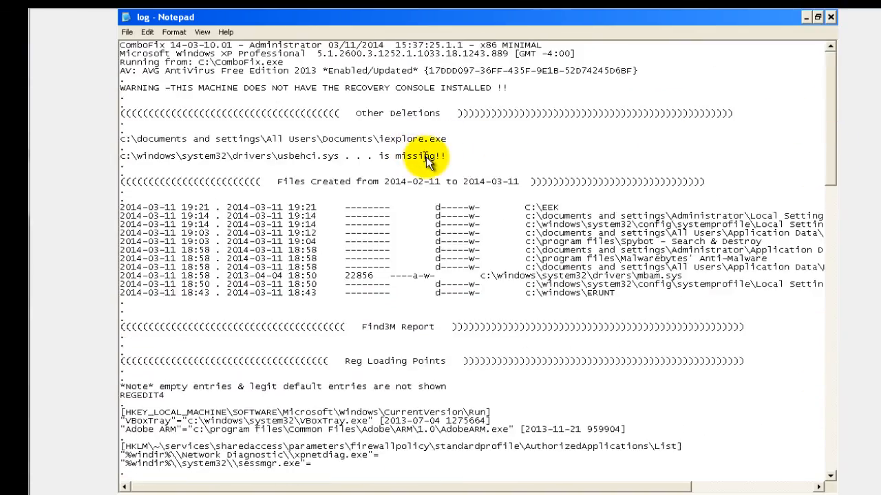
pyautogui.moveTo(342, 170)
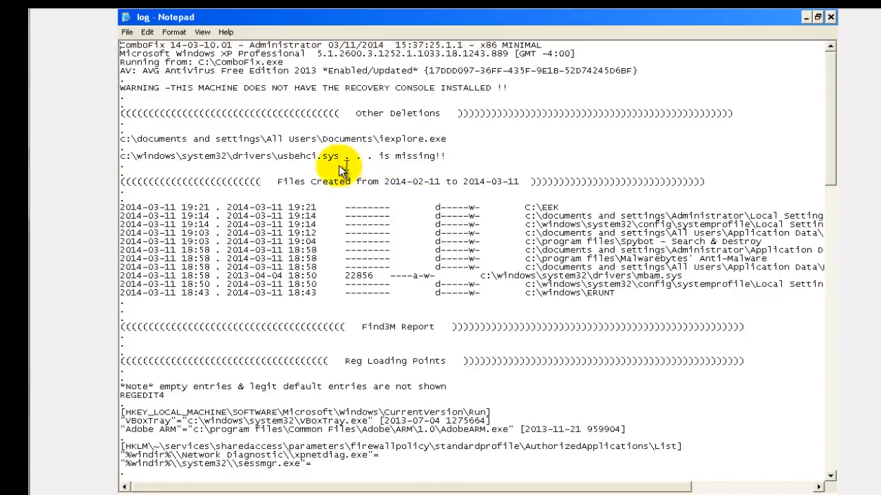
pyautogui.moveTo(830, 16)
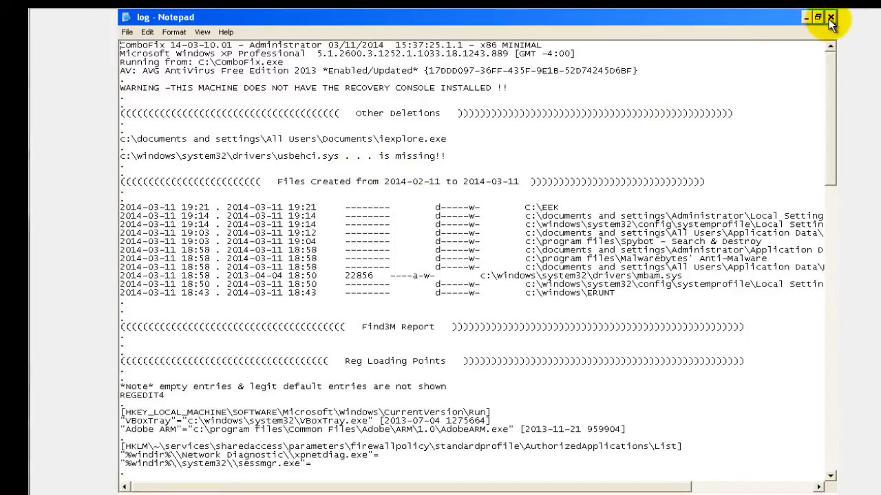
pyautogui.click(831, 17)
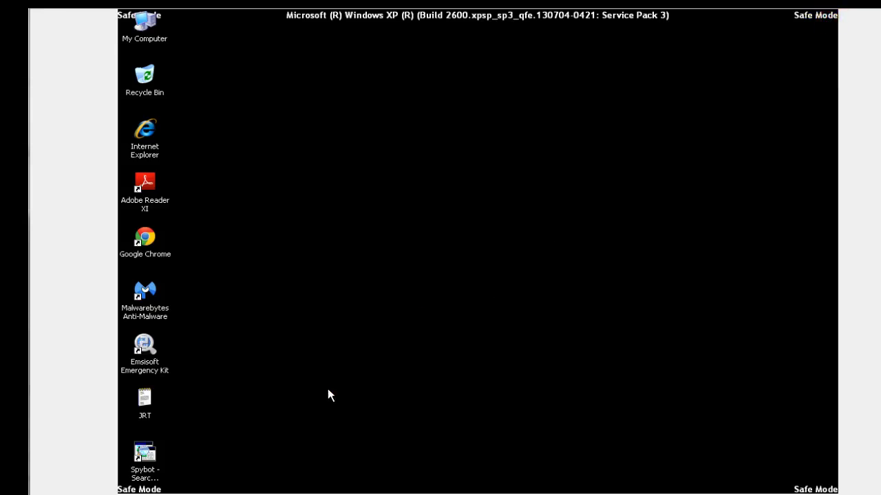